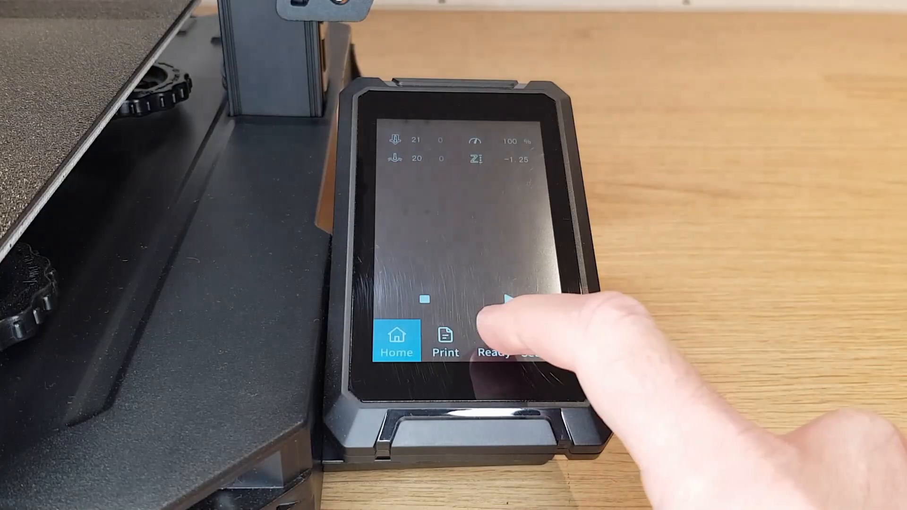
Step: Show the Ready tab's axis move screen with X/Y/Z jog controls at 10mm steps
click(493, 339)
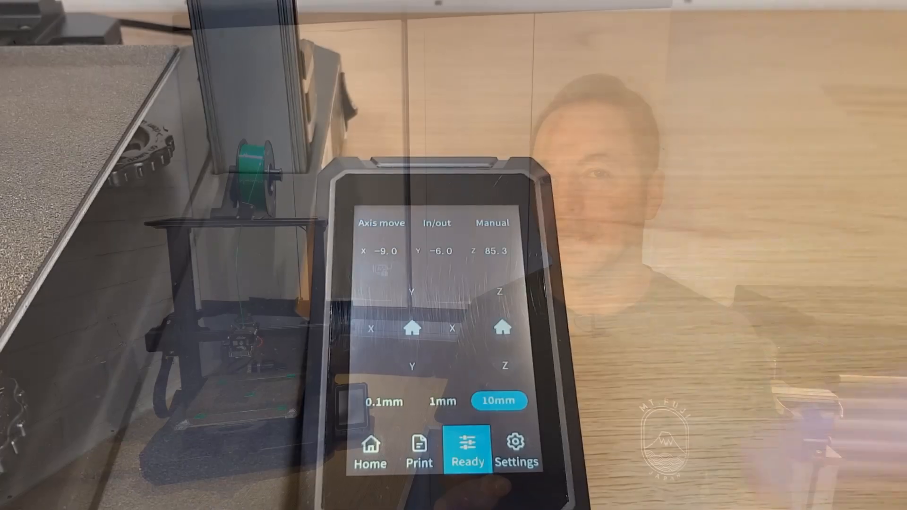
Step: Set nozzle target 200 and bed target 50 in Manual, then return to Home
click(436, 223)
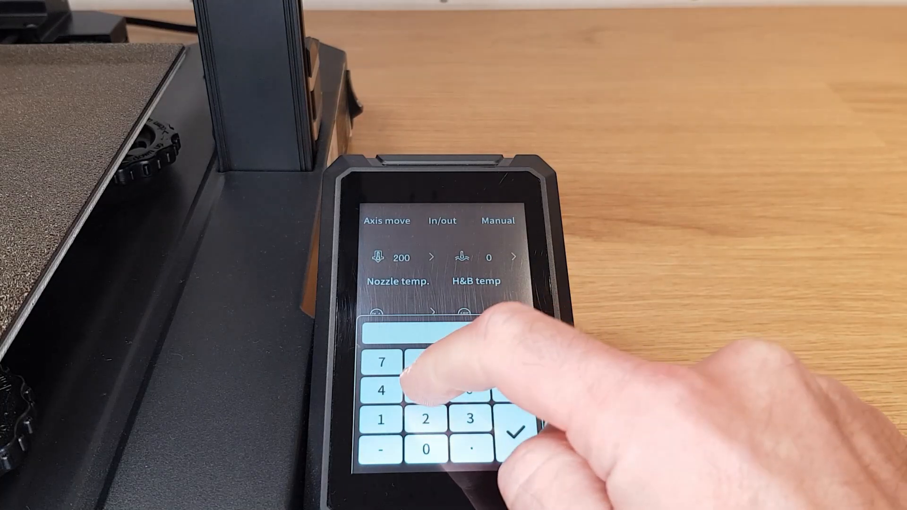
click(518, 417)
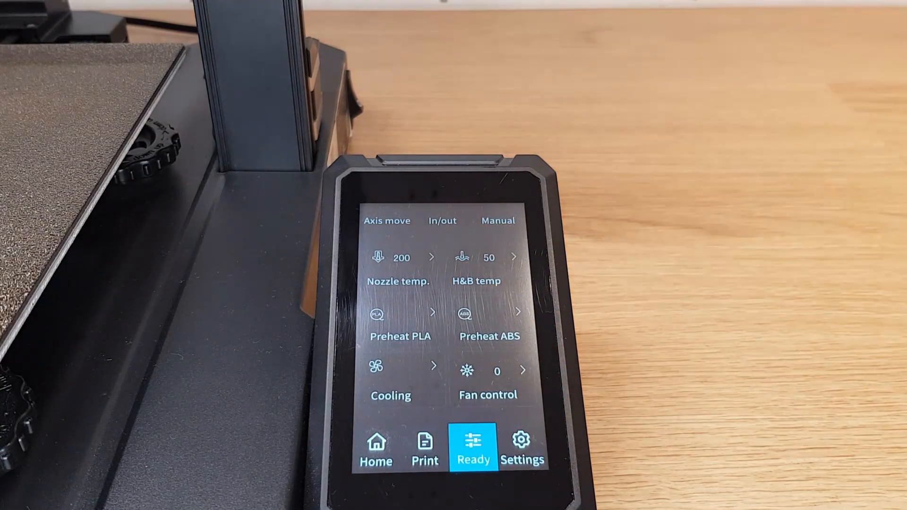
click(375, 450)
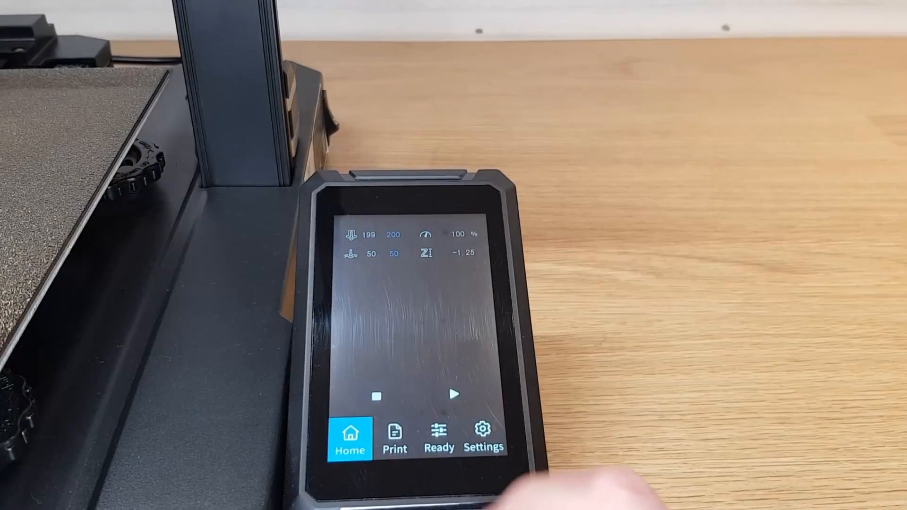
Step: Reach the Level page showing five probe points and Z offset -1.20
click(438, 437)
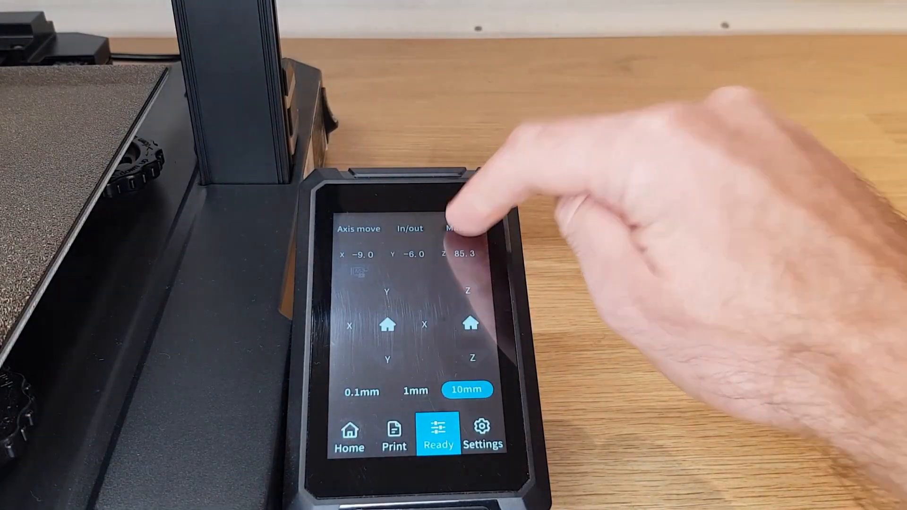
click(461, 229)
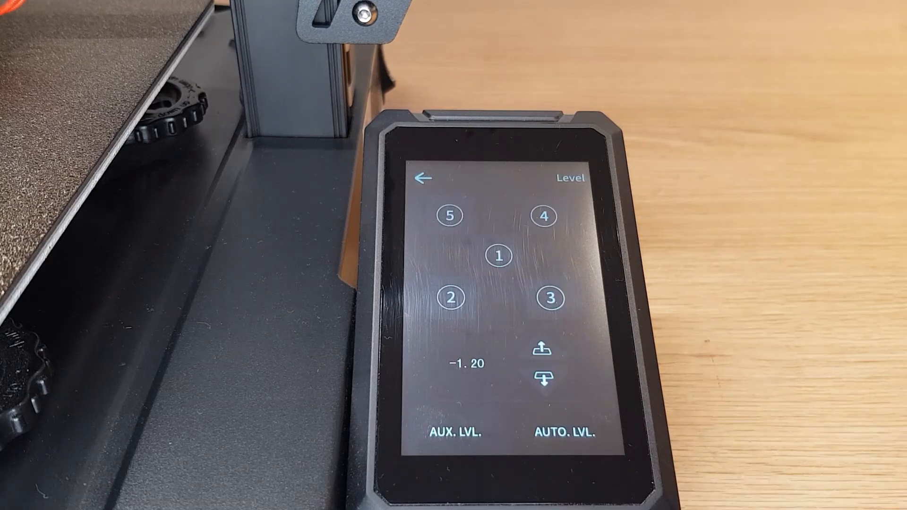
Step: Lower the Z offset on the Level page from -1.20 to -1.55
click(540, 377)
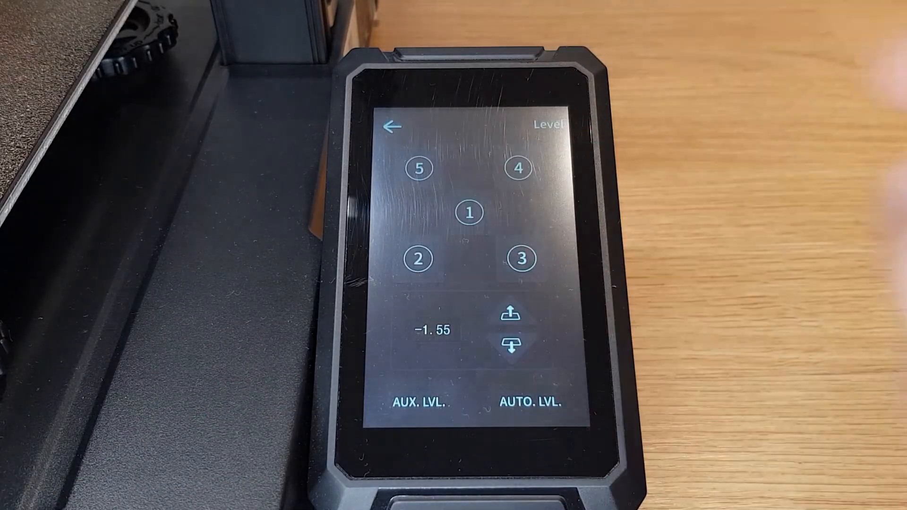
Step: Show Cura's printer selector list with Creality Ender-3 S1 Pro active
click(516, 347)
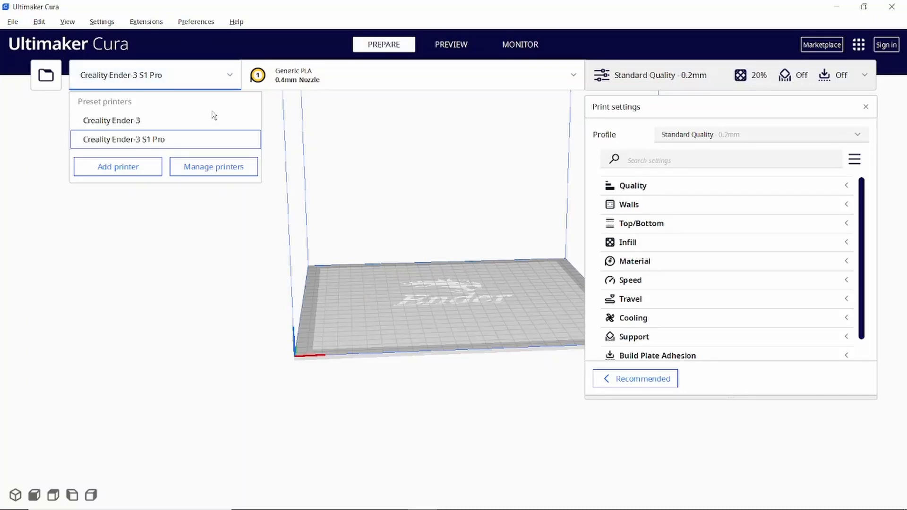
Step: Reach the Ender-3 S1 Pro Machine Settings with its start and end G-code
click(213, 166)
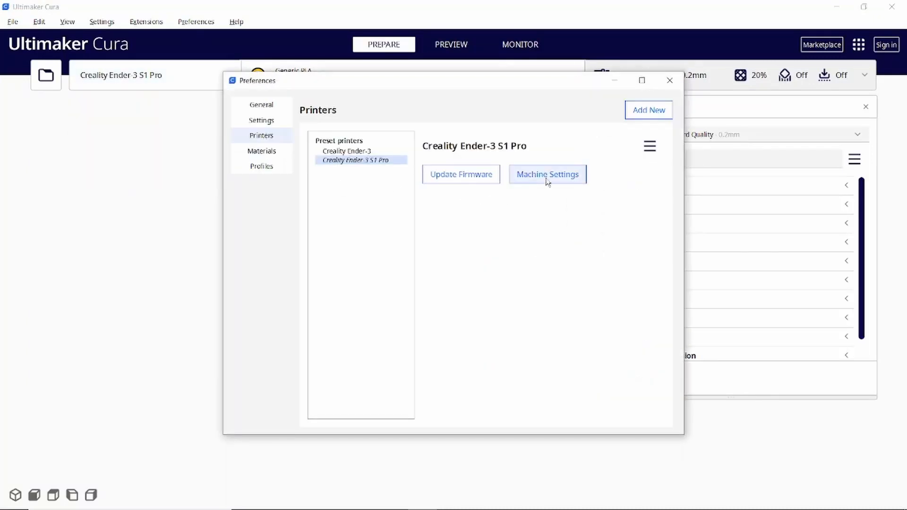
click(546, 174)
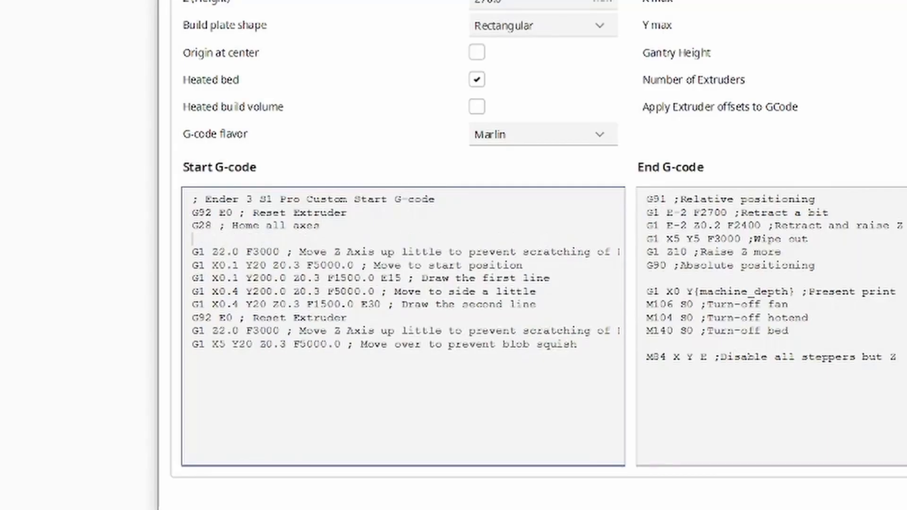
Step: Enter M420 S1 Z10 on a new line after G28 in the start G-code
text(G29)
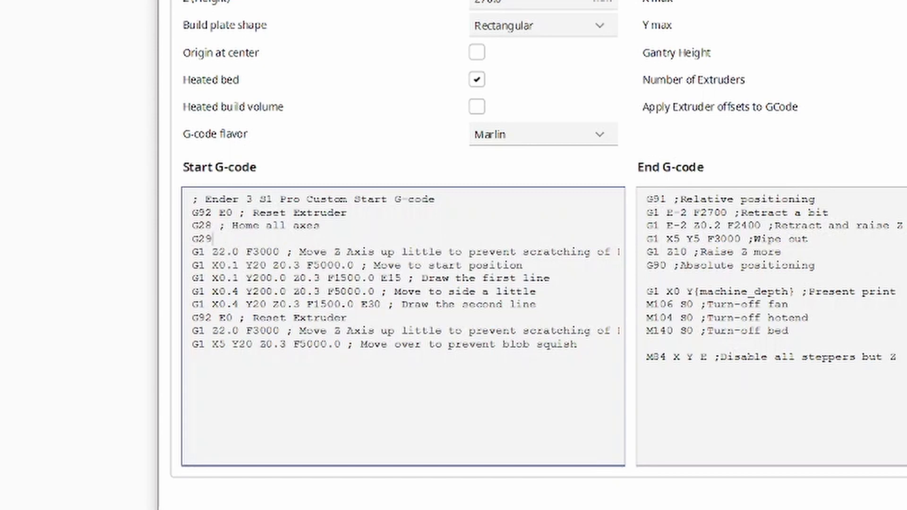
key(BackSpace)
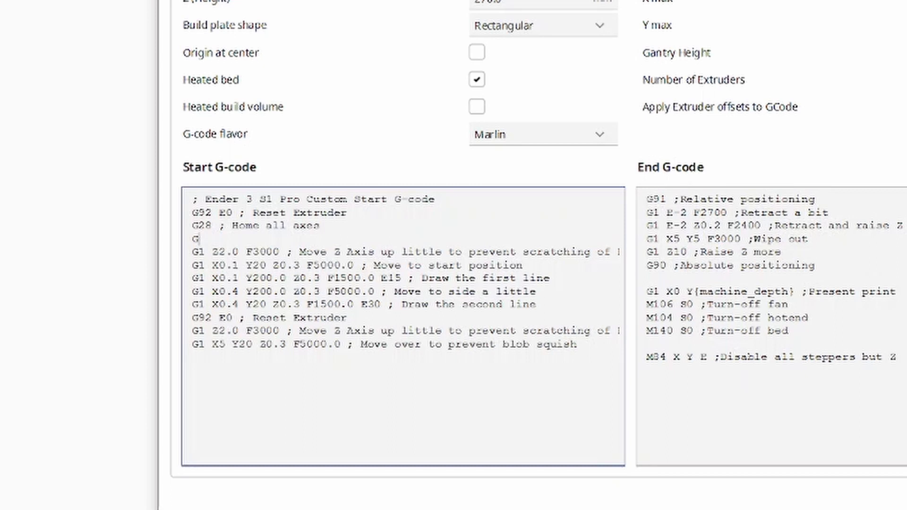
text(420)
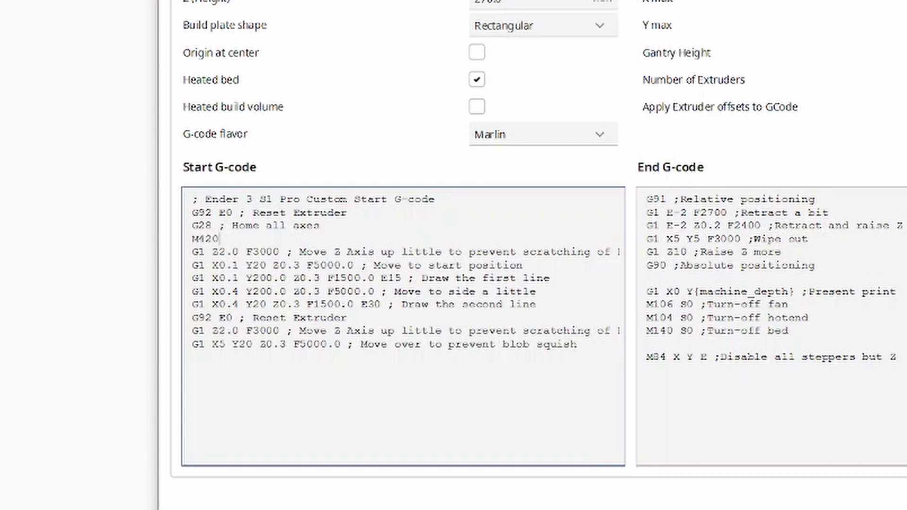
text(S1 Z10)
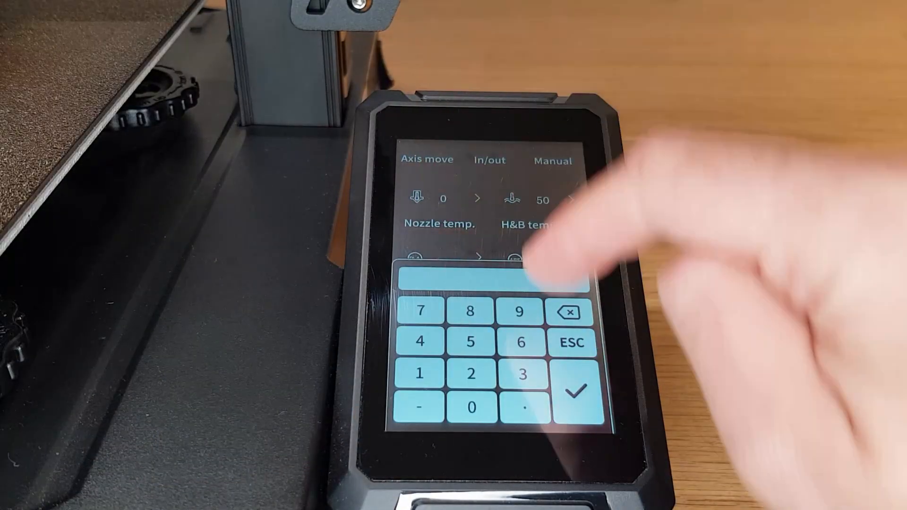
Step: Confirm nozzle 200, then reach Z-axis compensation and adjust it to -1.45
click(572, 388)
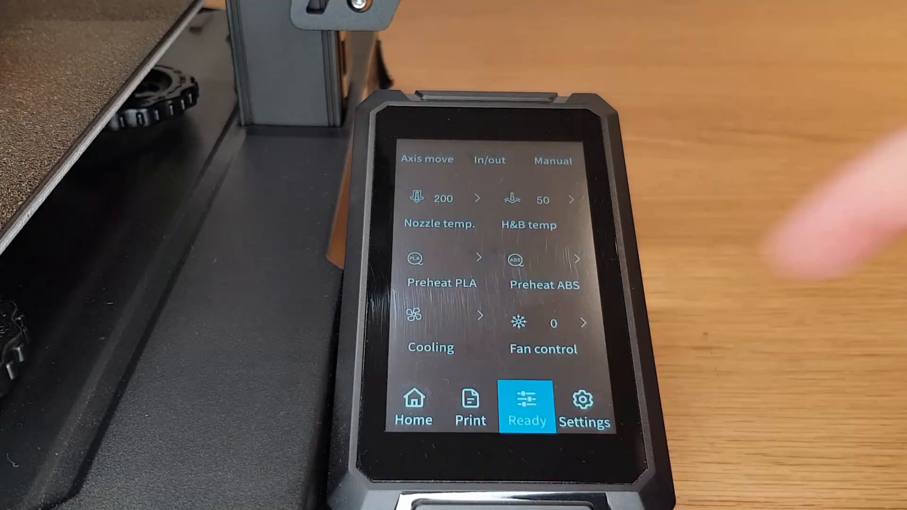
click(414, 405)
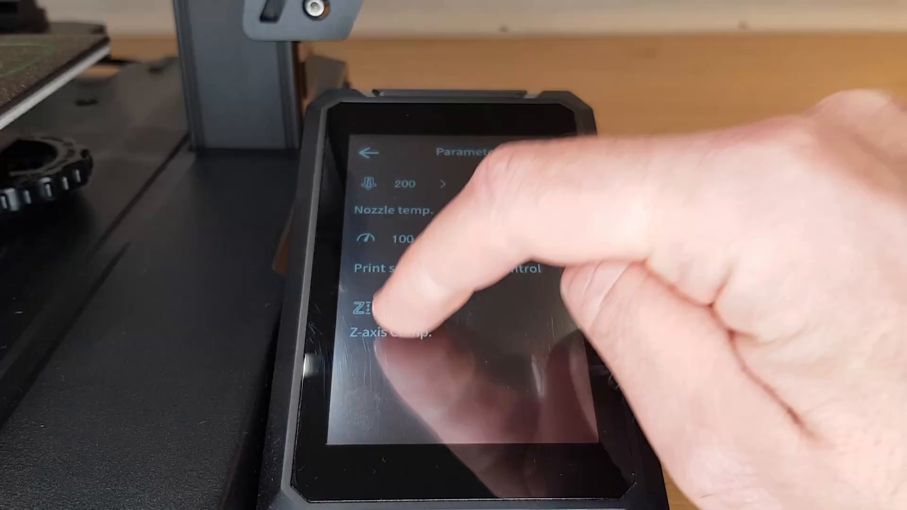
click(382, 313)
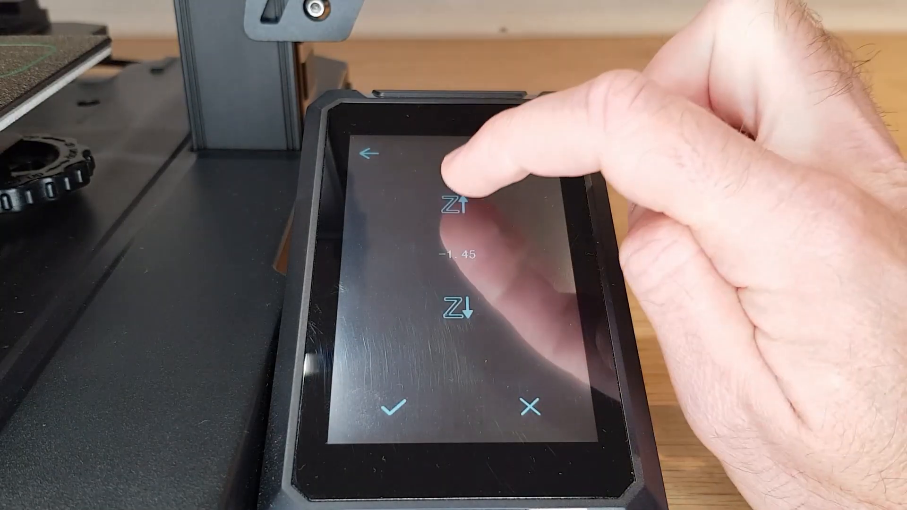